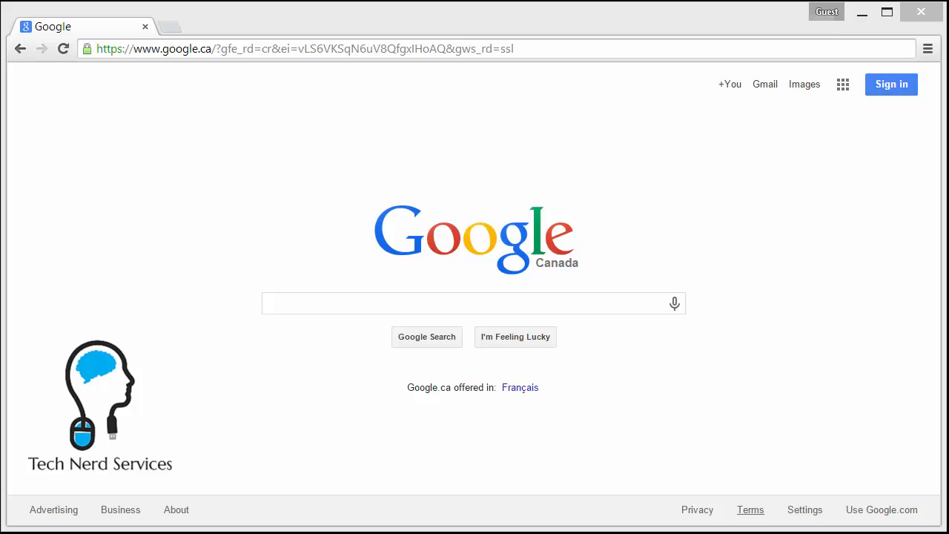
mouse_move(916, 251)
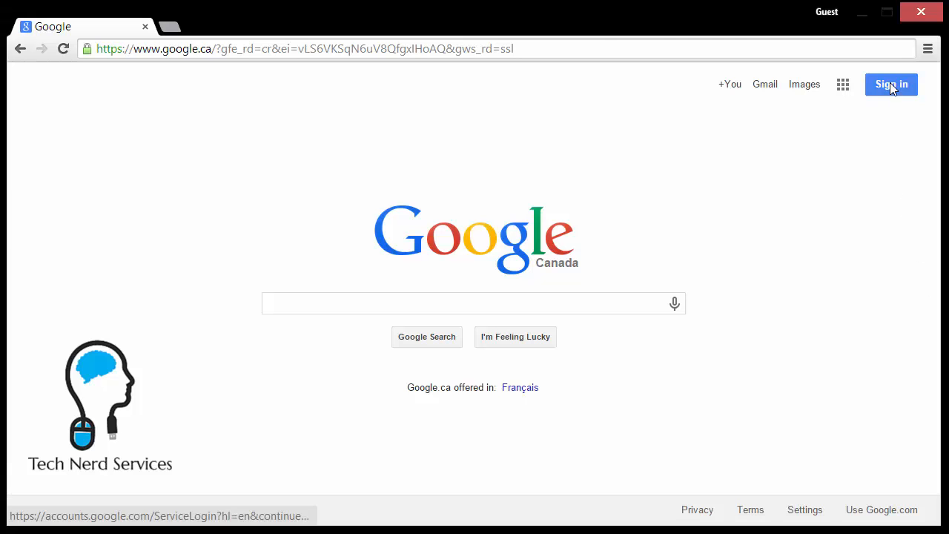
Step: From the Google sign-in page, start creating a new account to reach the sign-up form
left_click(889, 83)
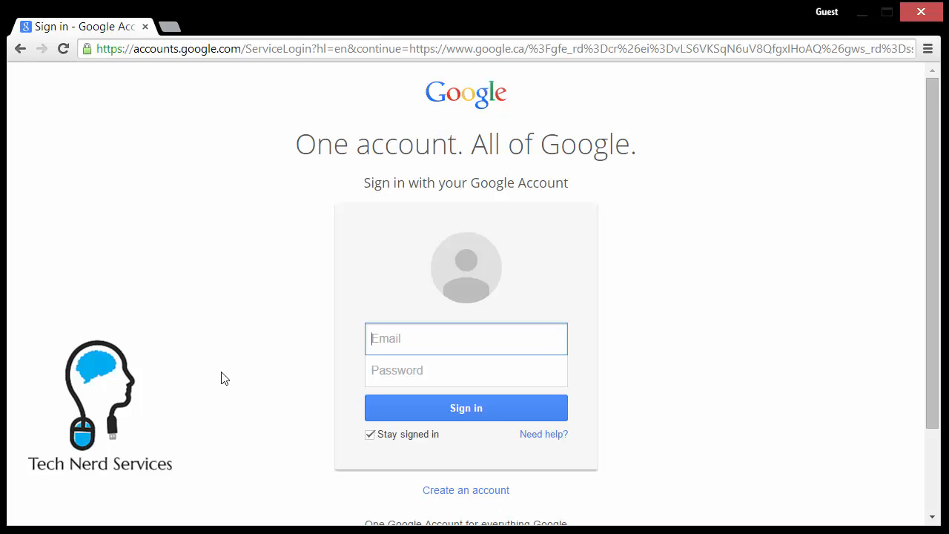
mouse_move(295, 483)
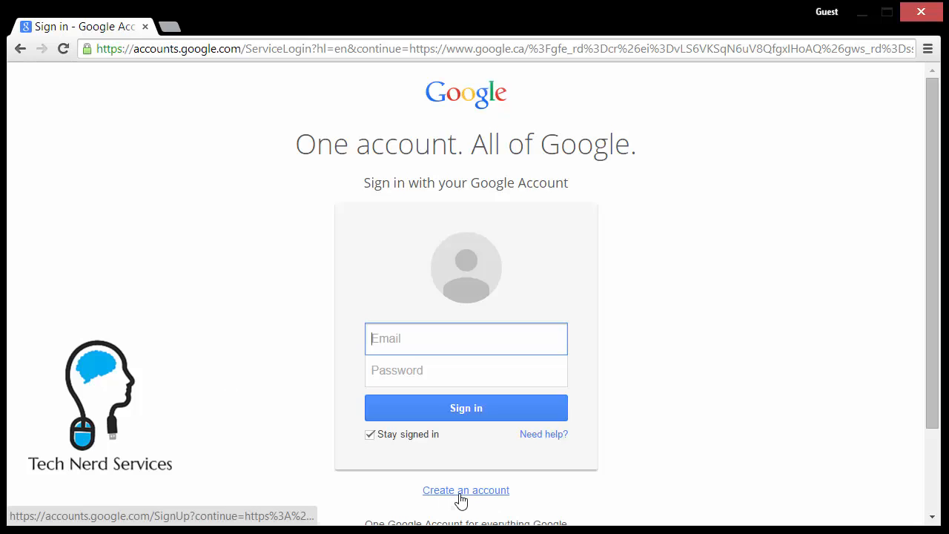
left_click(465, 489)
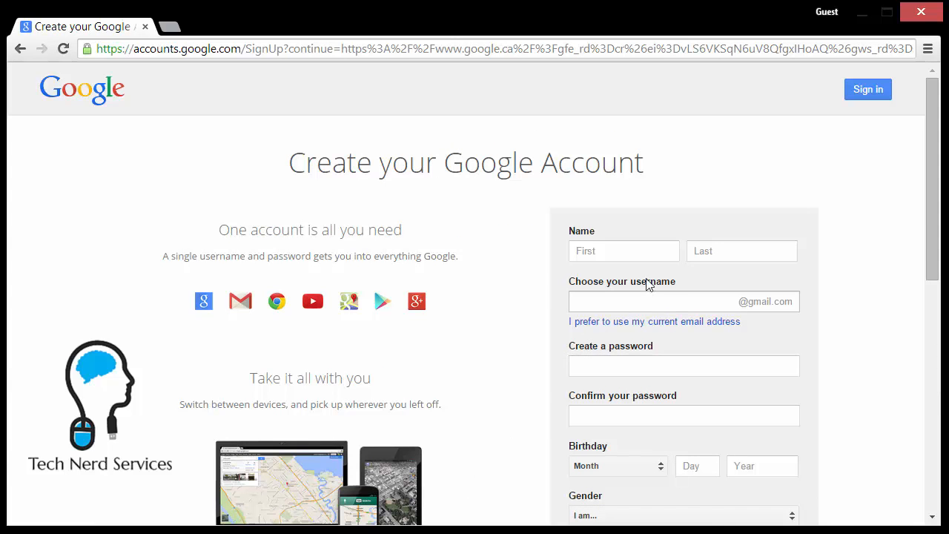
Step: Enter first name 'tns' and last name 'user' on the sign-up form
left_click(622, 250)
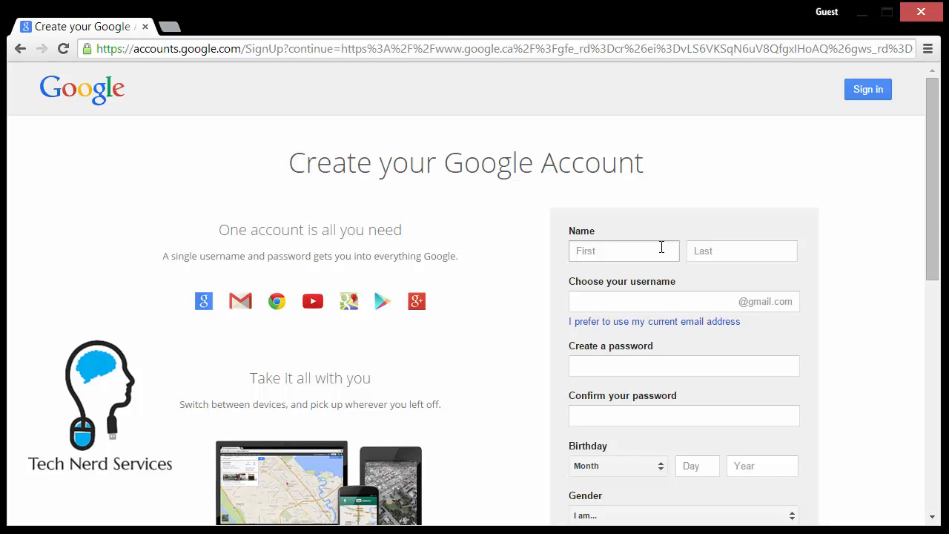
left_click(623, 251)
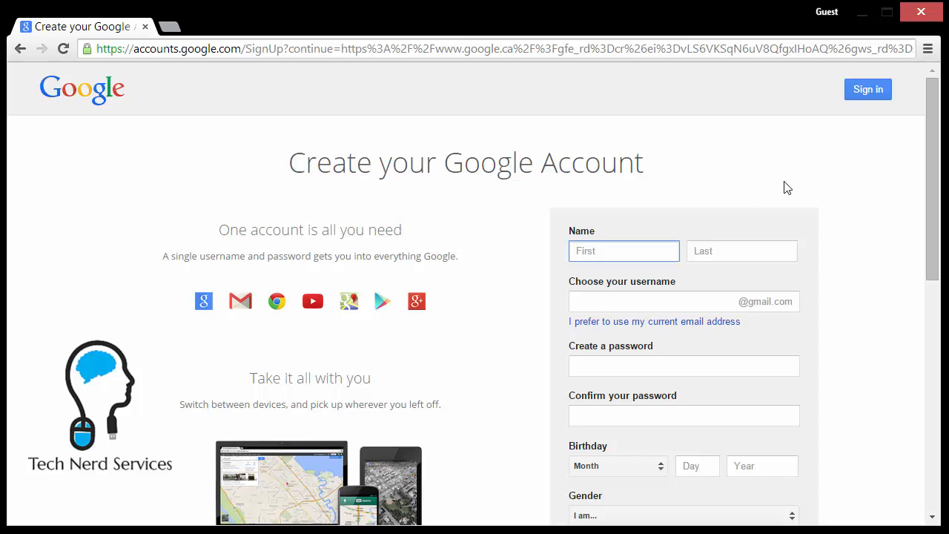
type("tns")
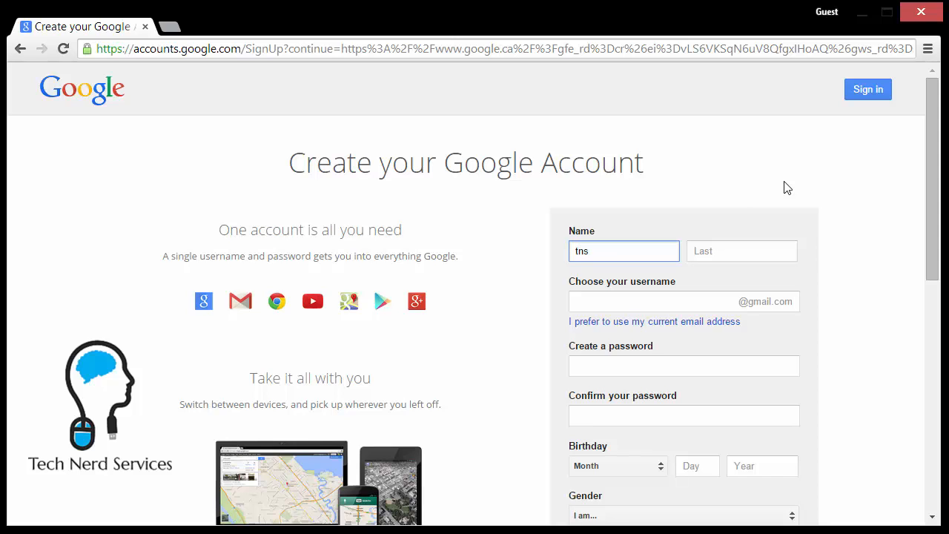
type("user")
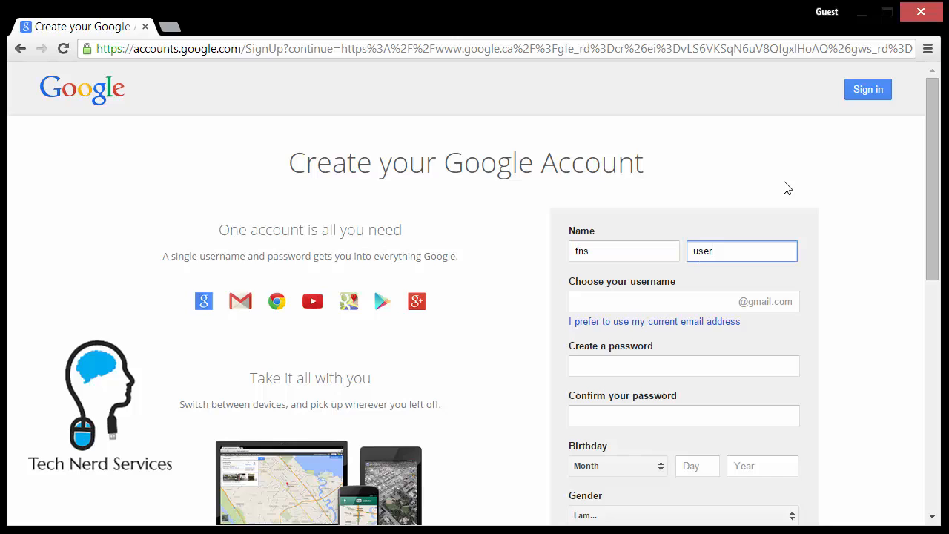
left_click(682, 301)
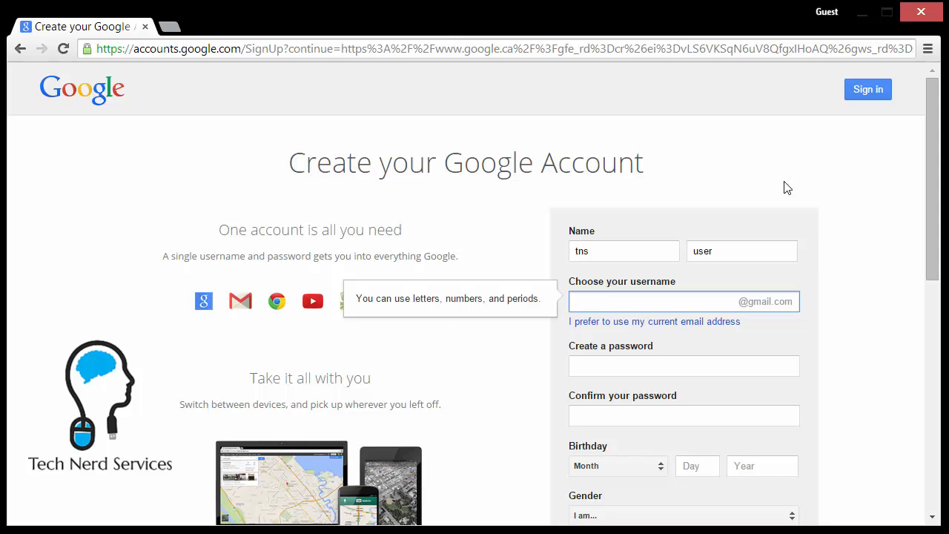
left_click(653, 301)
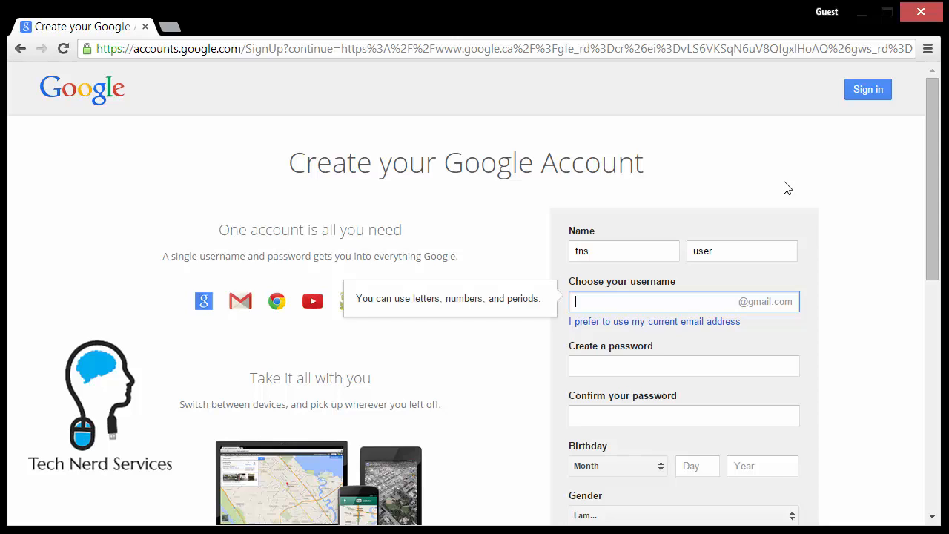
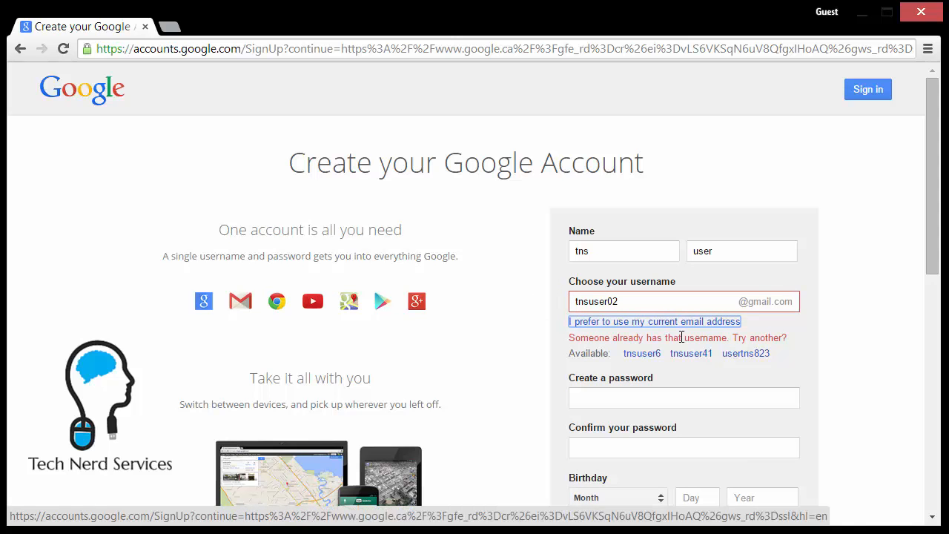
left_click(667, 301)
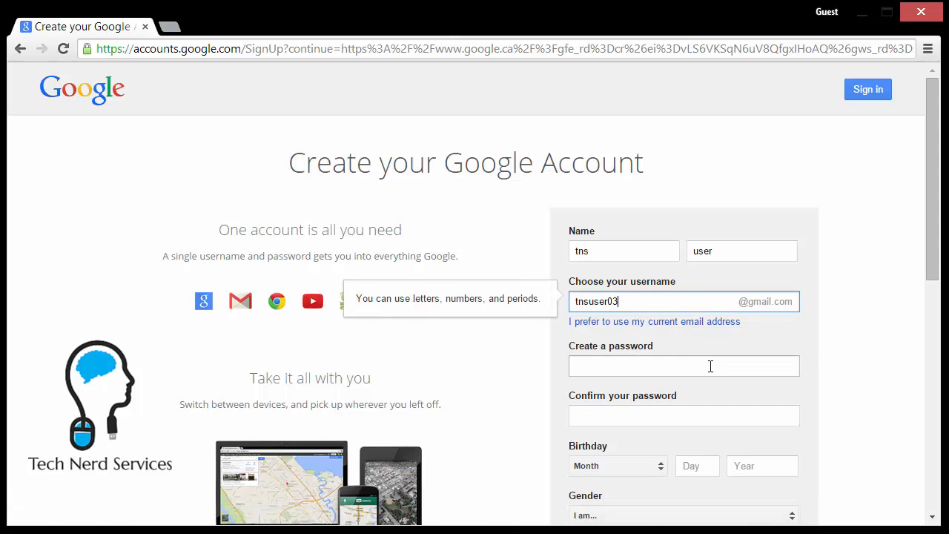
Step: Enter a strong-rated password and repeat it in the confirmation field
left_click(683, 364)
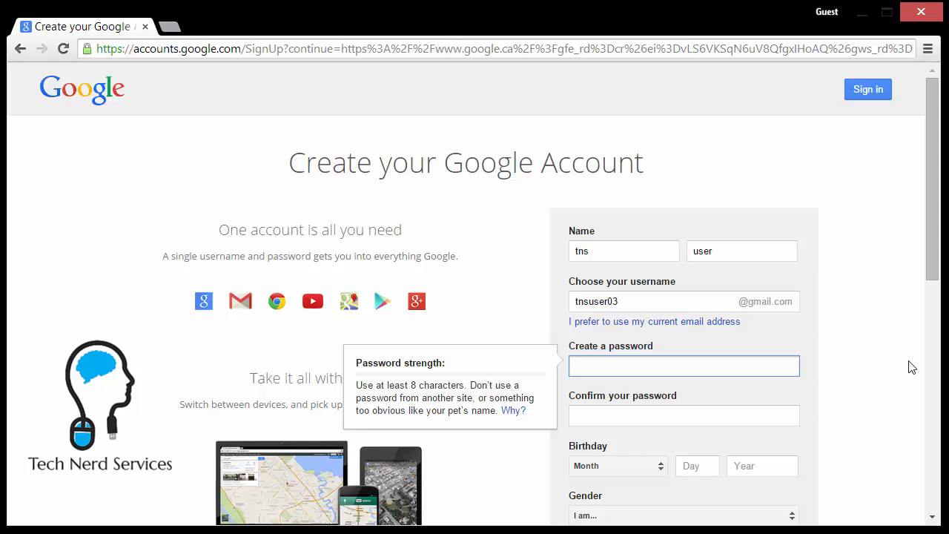
left_click(683, 365)
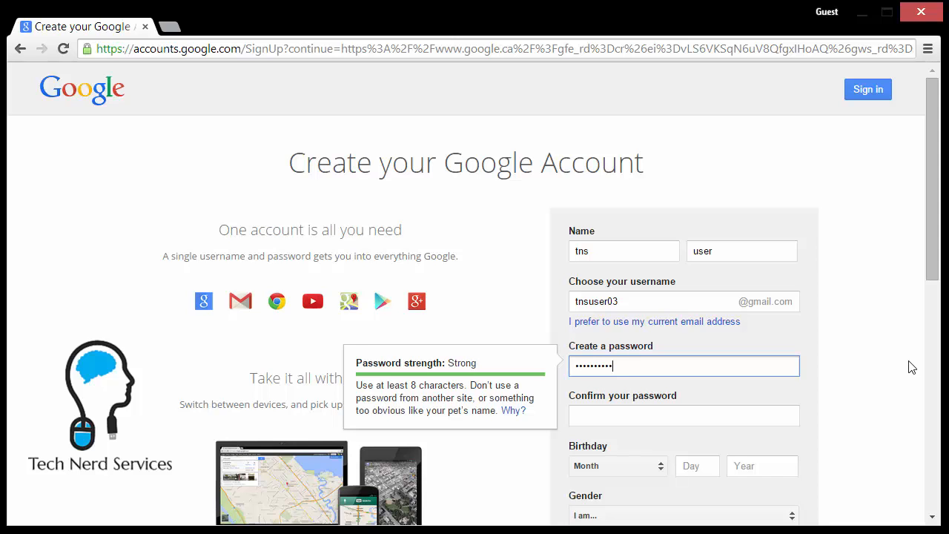
left_click(682, 415)
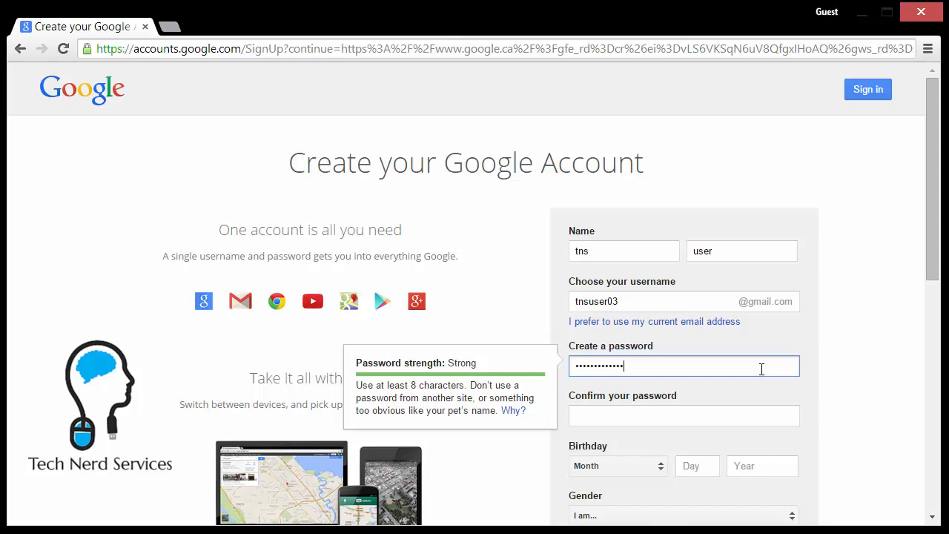
left_click(682, 415)
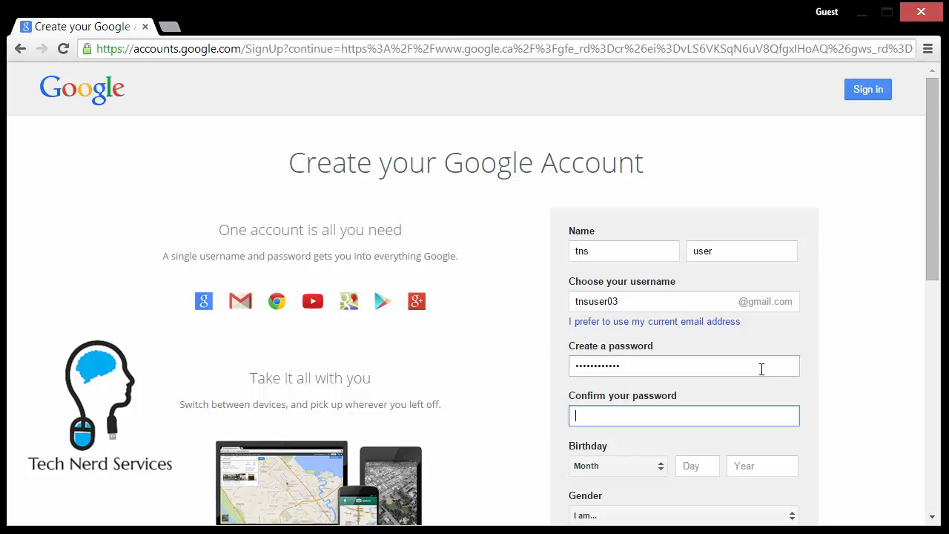
type("••••••••••")
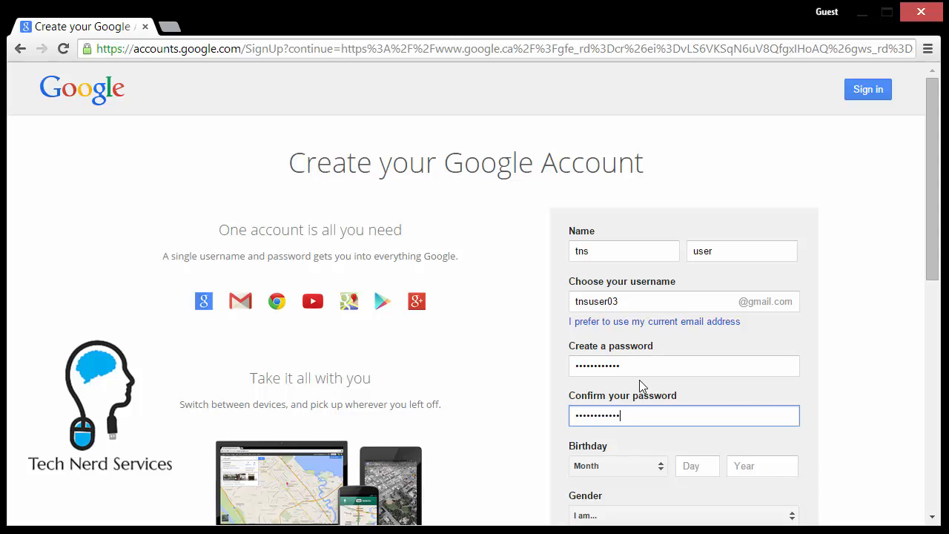
Step: Set the birthday to January 1, 1990 and move down to the email address field
scroll("down", 3)
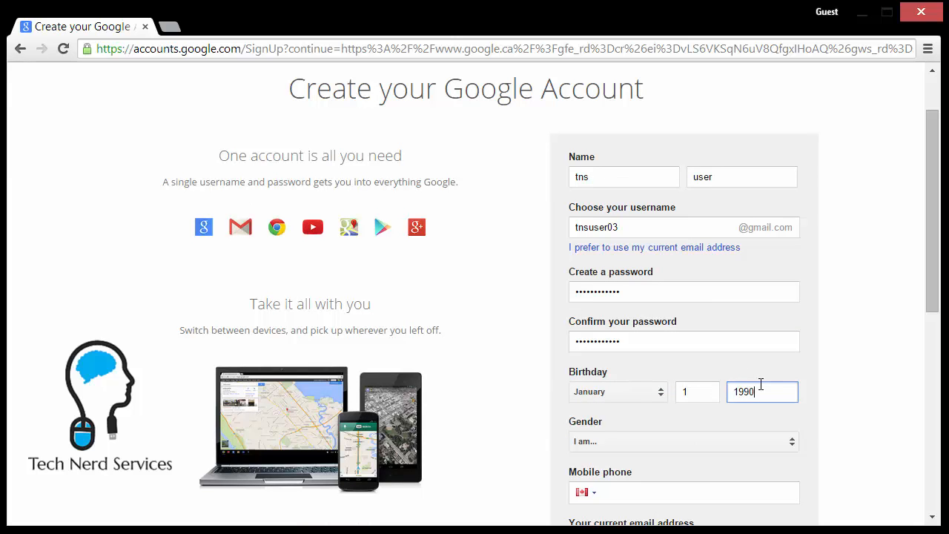
scroll("down", 3)
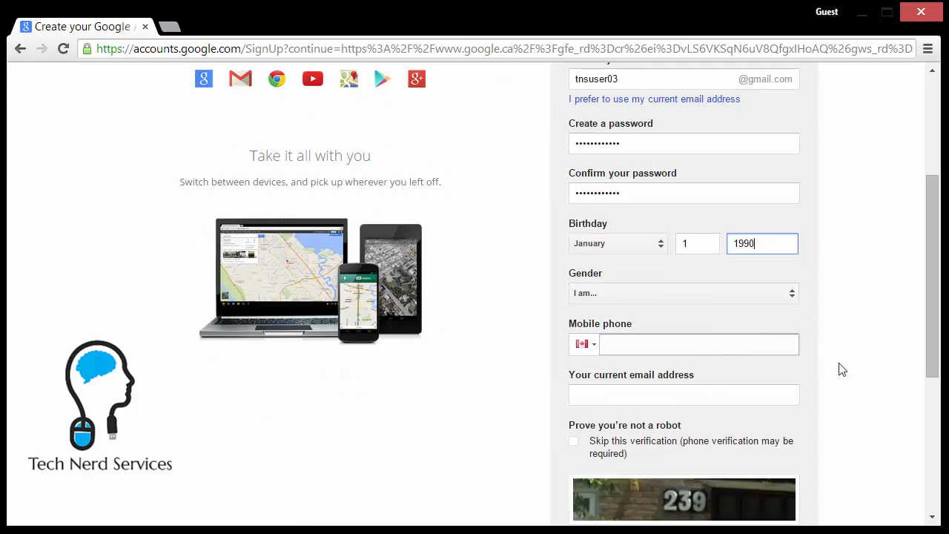
left_click(682, 394)
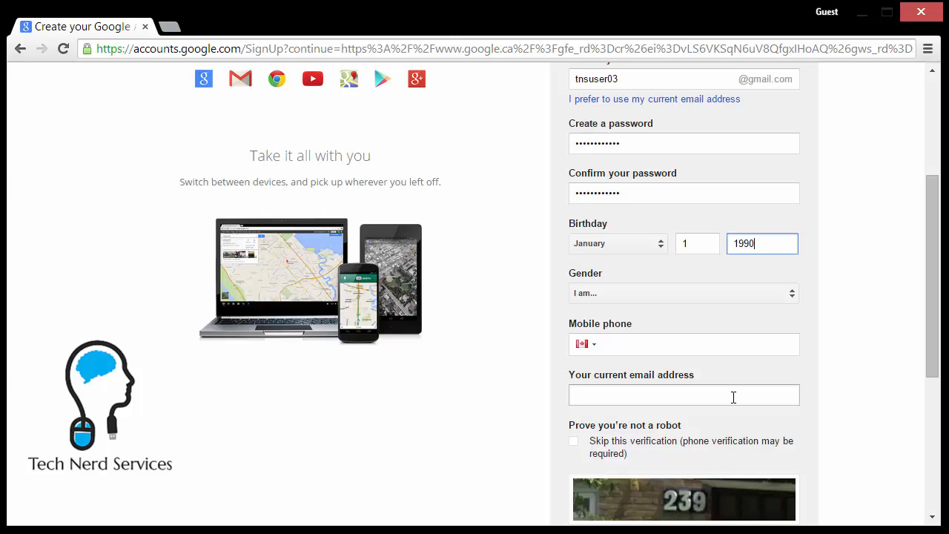
mouse_move(799, 390)
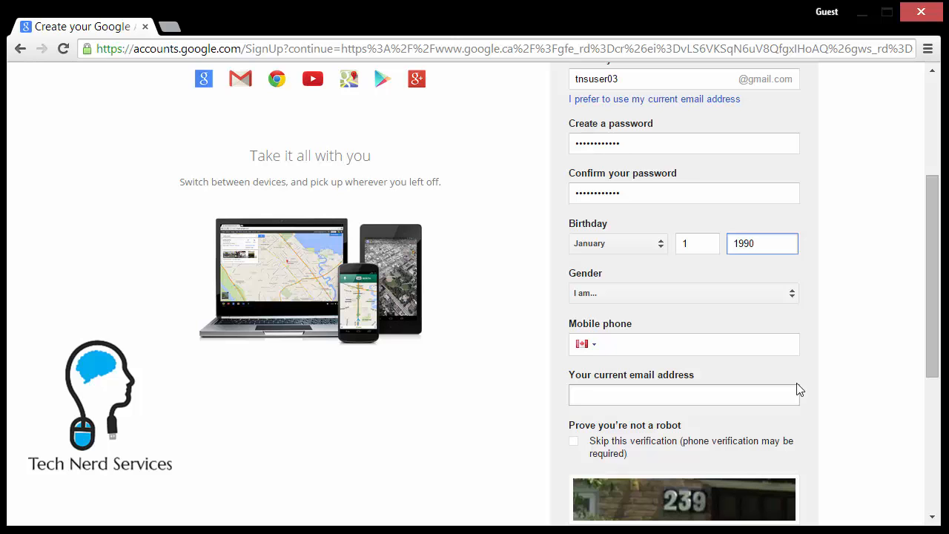
Step: Enter CAPTCHA 239, agree to the Terms of Service and Privacy Policy, and submit the form
scroll("down", 3)
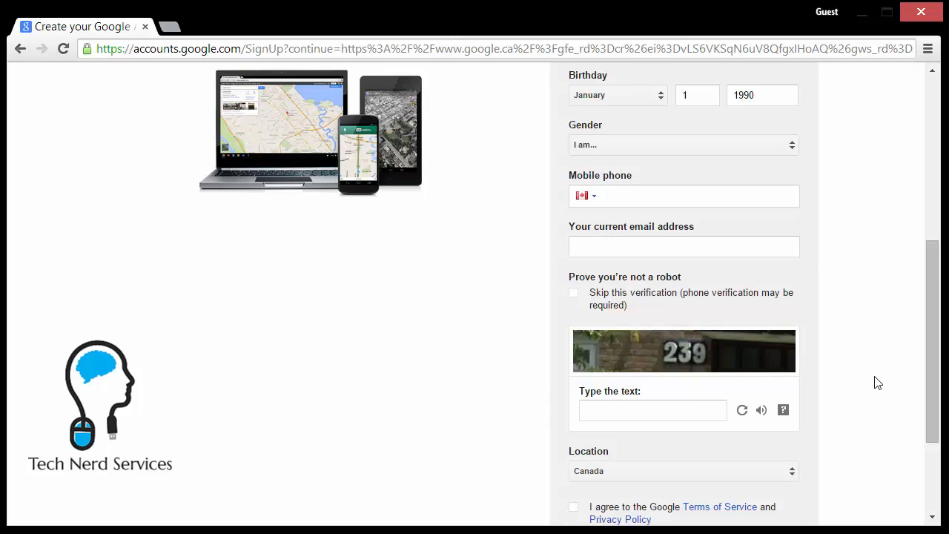
mouse_move(854, 449)
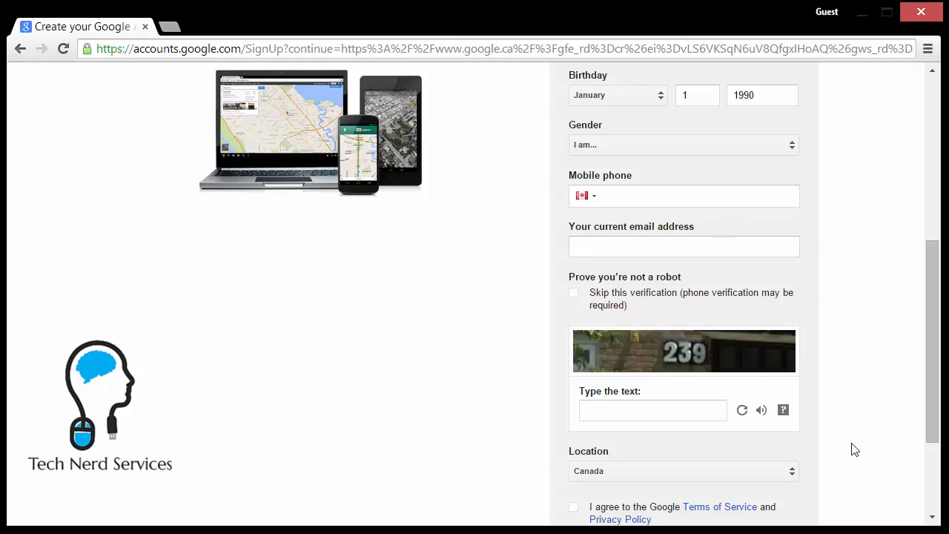
left_click(652, 409)
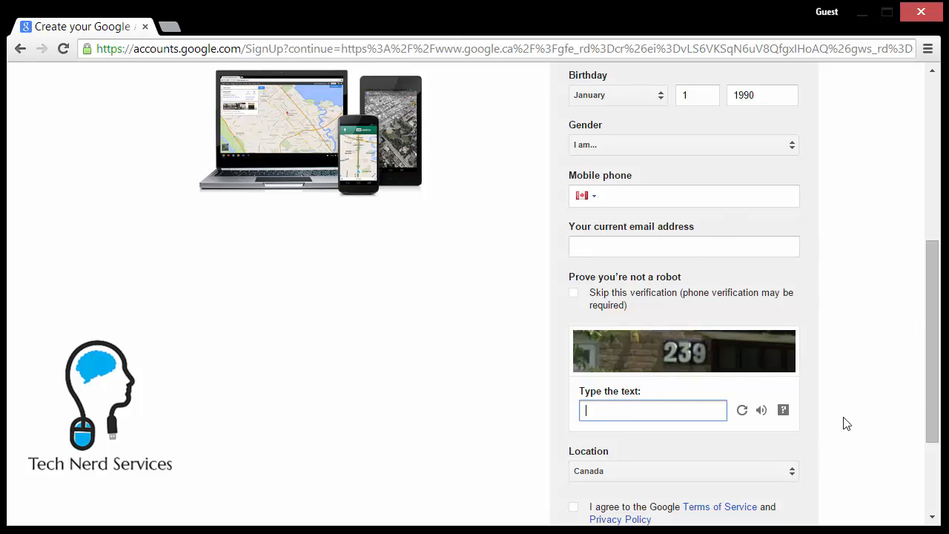
type("239")
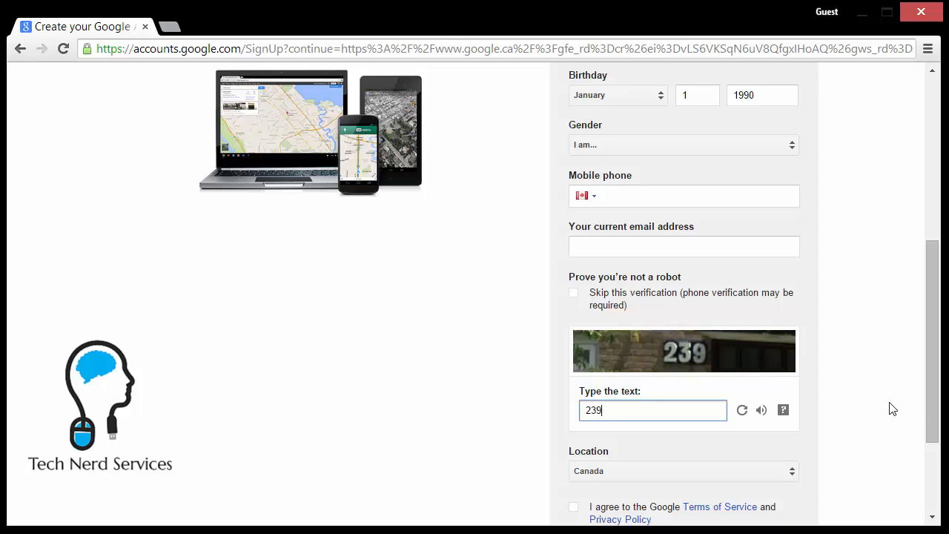
scroll("down", 3)
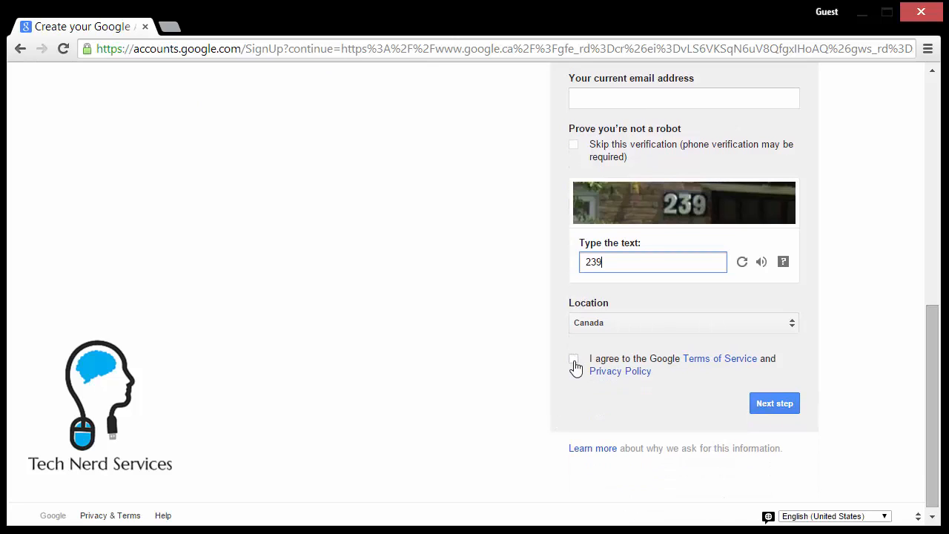
left_click(572, 357)
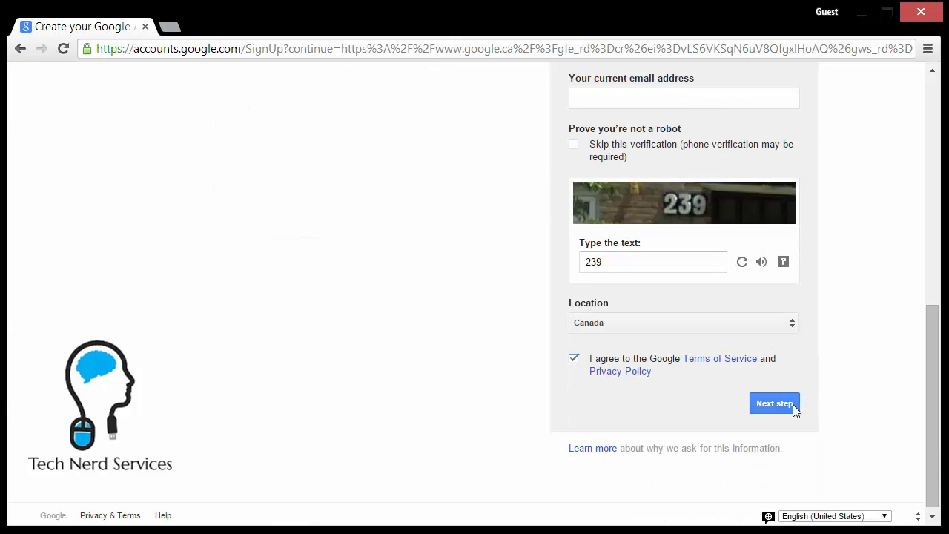
left_click(773, 403)
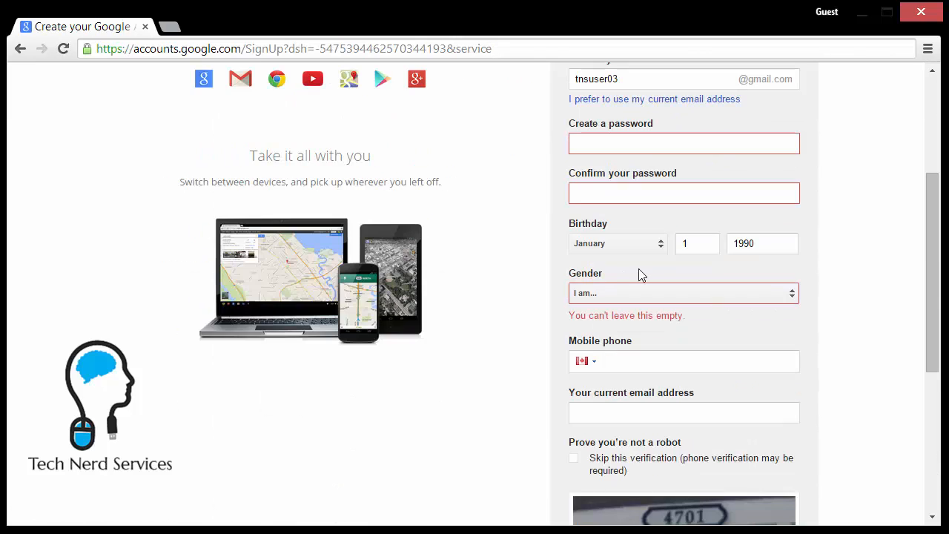
Step: Re-enter the password, choose gender Male, enter CAPTCHA 4701 and resubmit successfully
left_click(697, 361)
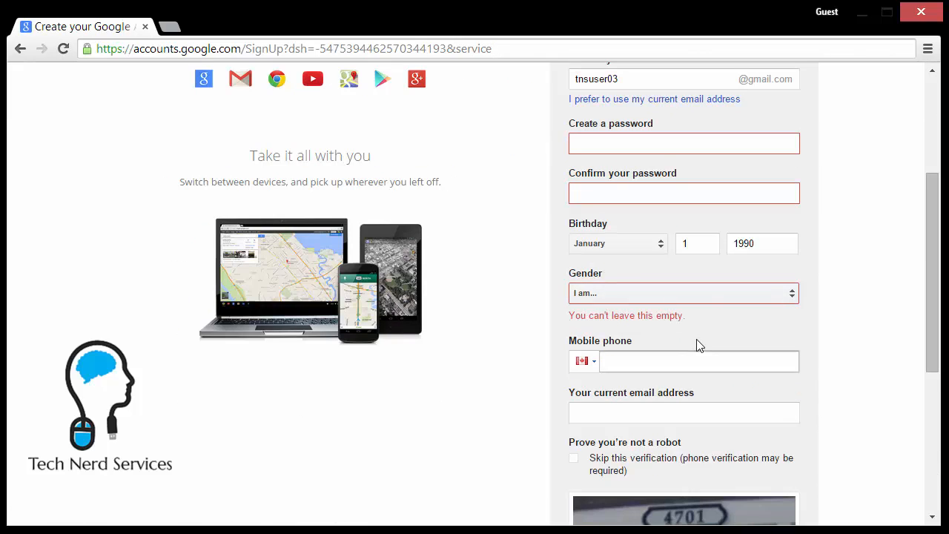
left_click(682, 142)
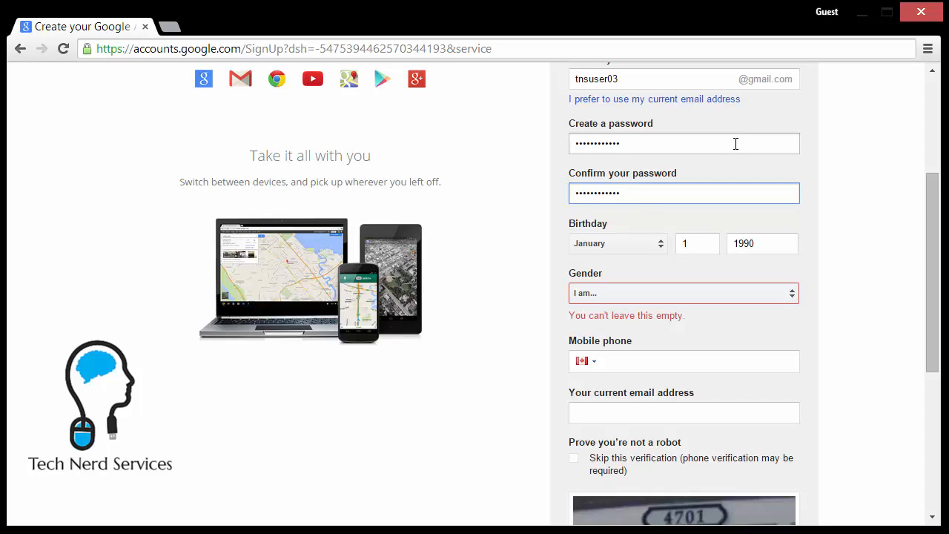
left_click(682, 292)
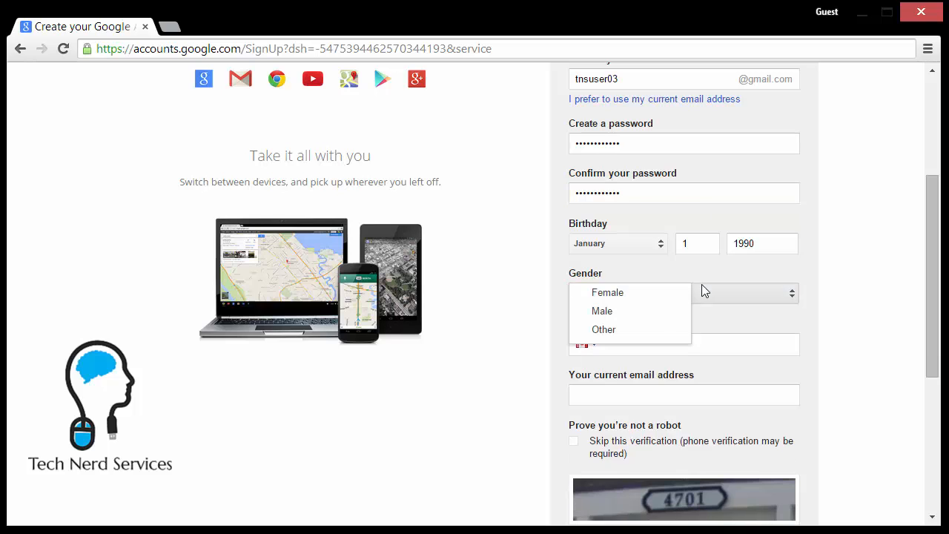
left_click(602, 311)
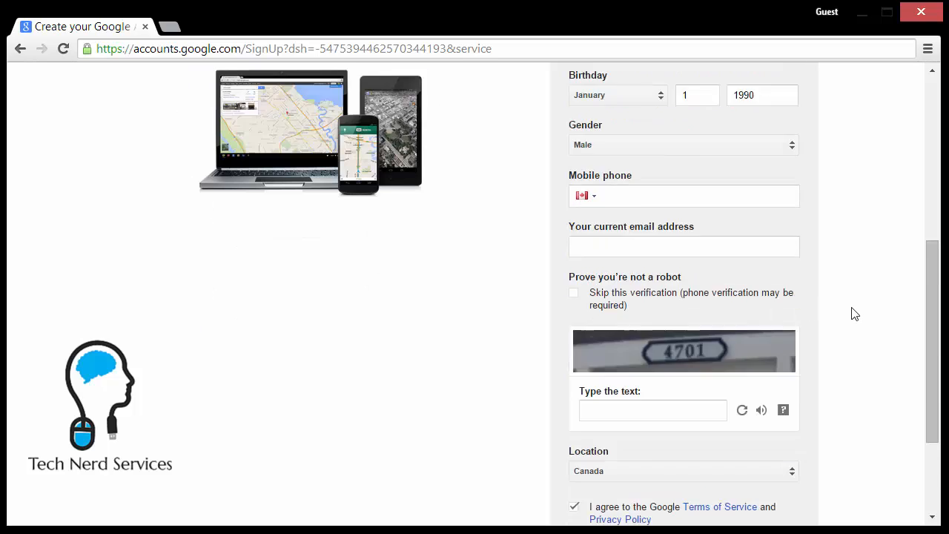
type("4701")
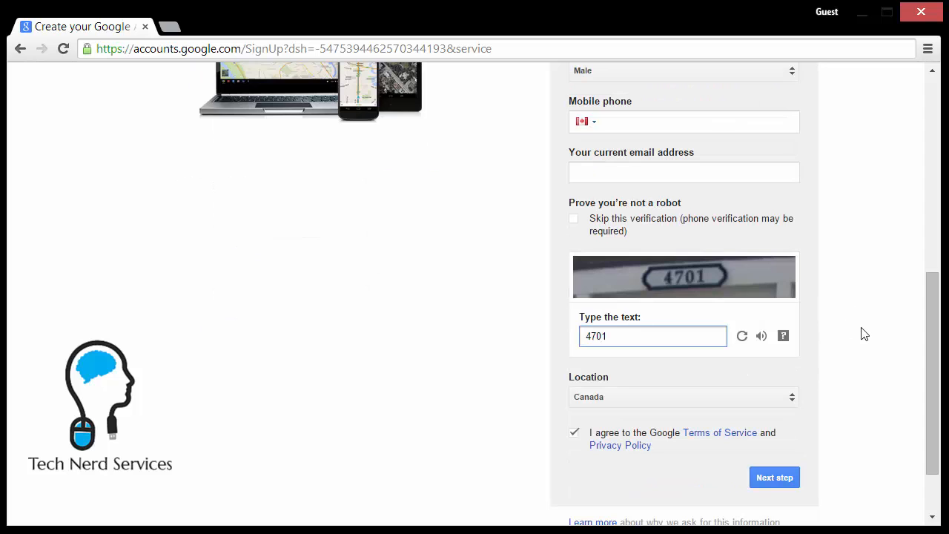
left_click(773, 478)
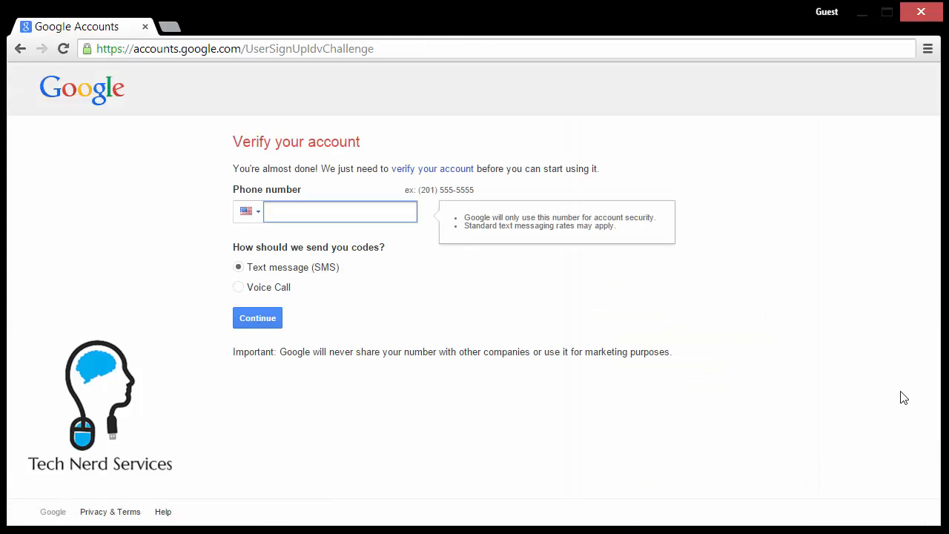
Step: Choose Canada +1, enter the 587 mobile number and request the code by text message
left_click(339, 211)
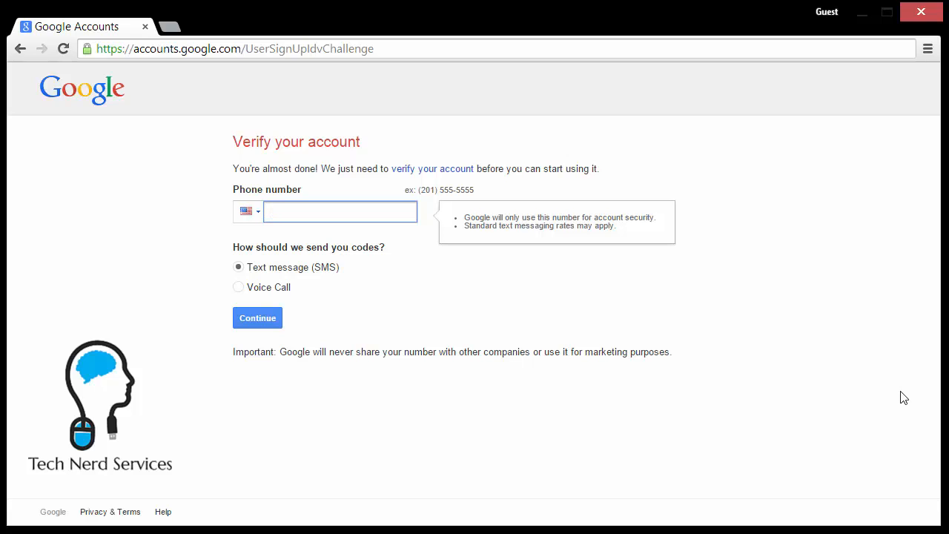
mouse_move(231, 234)
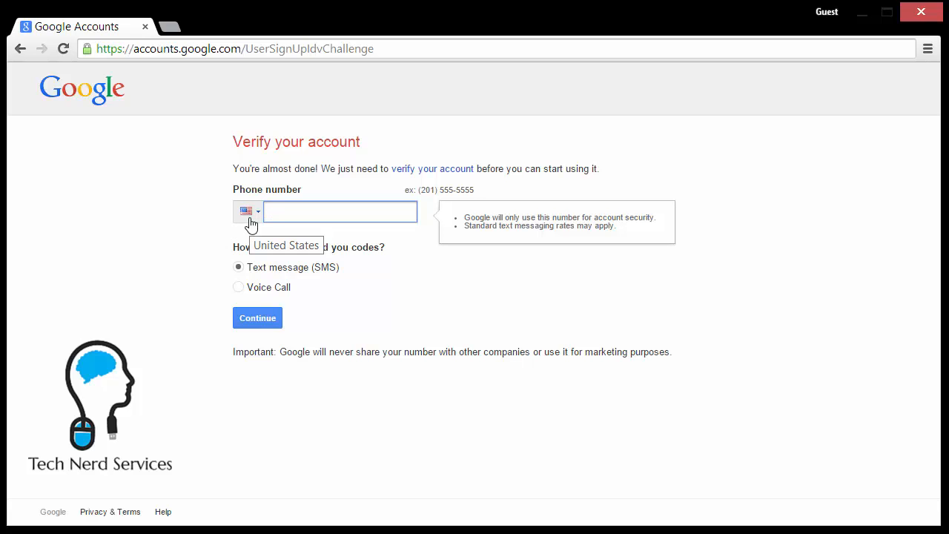
left_click(249, 210)
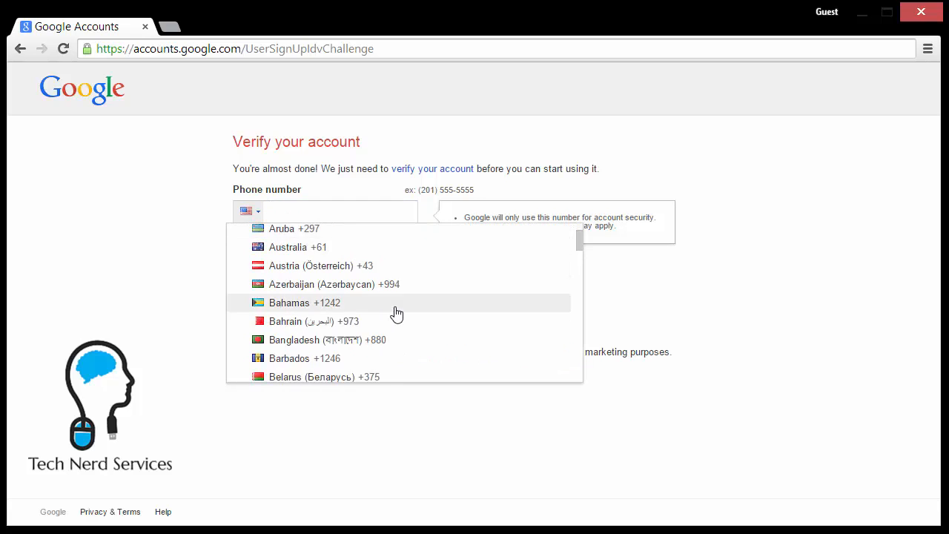
scroll("down", 3)
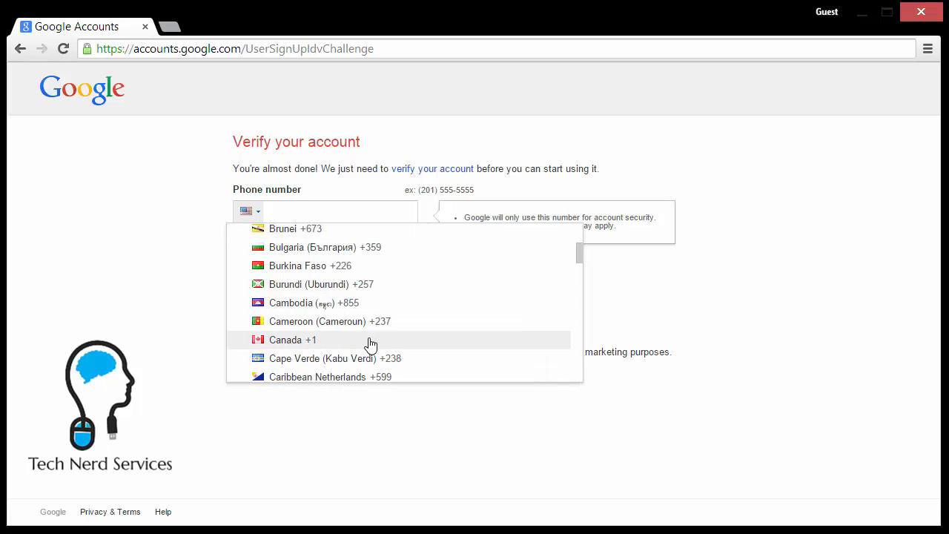
left_click(292, 340)
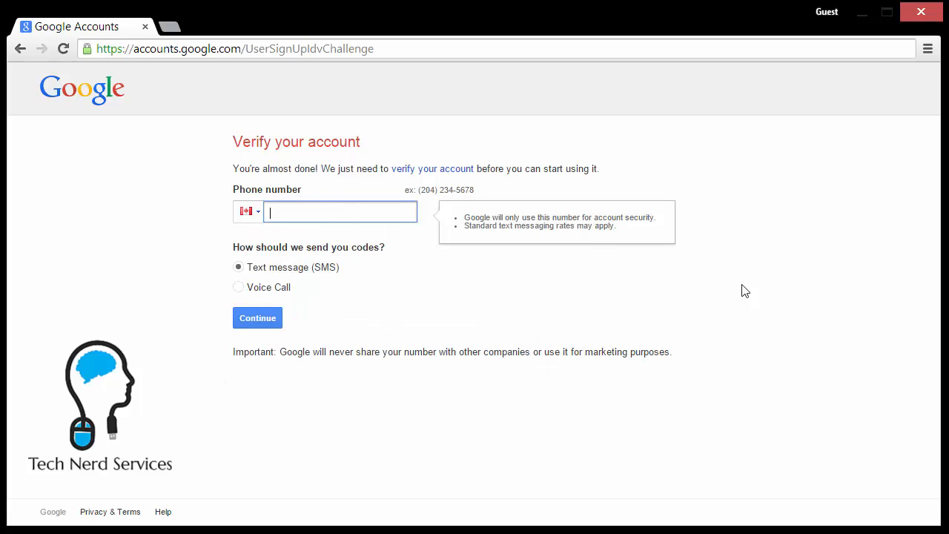
mouse_move(768, 296)
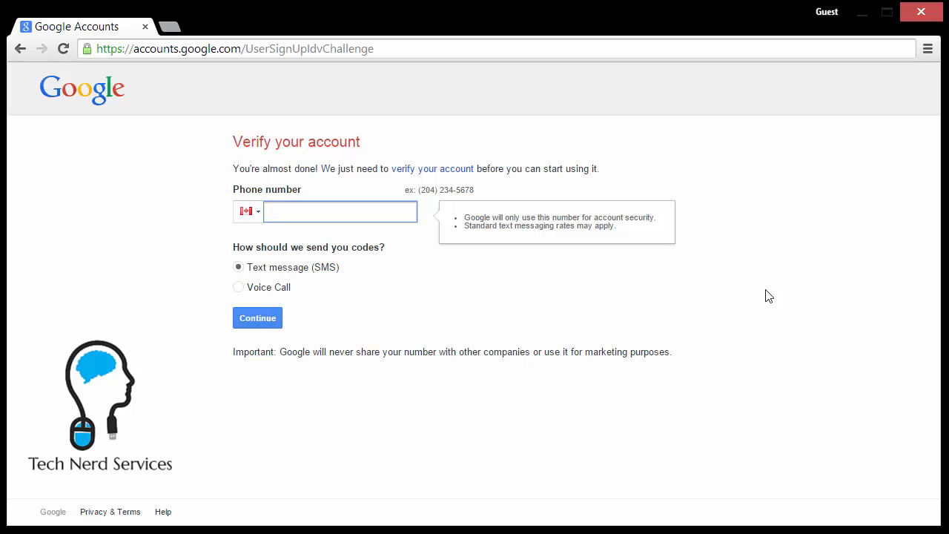
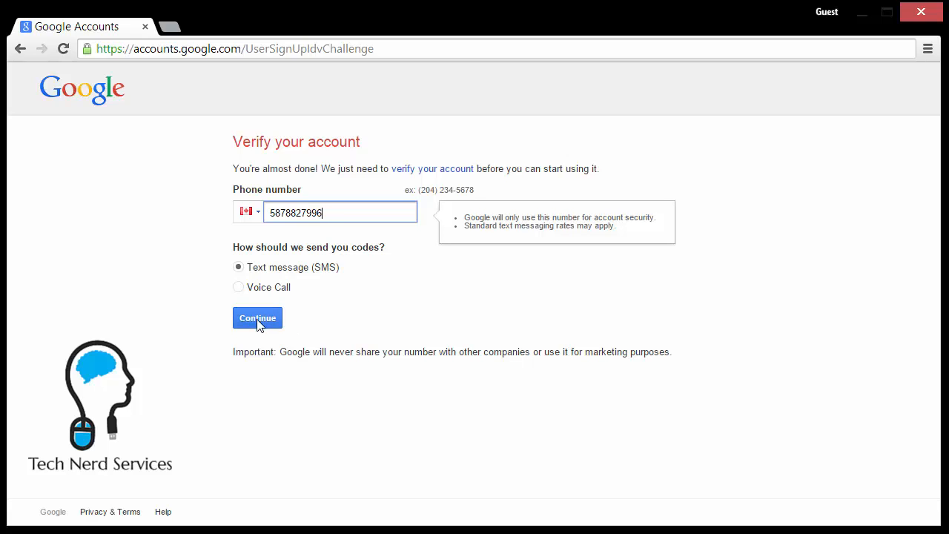
left_click(258, 318)
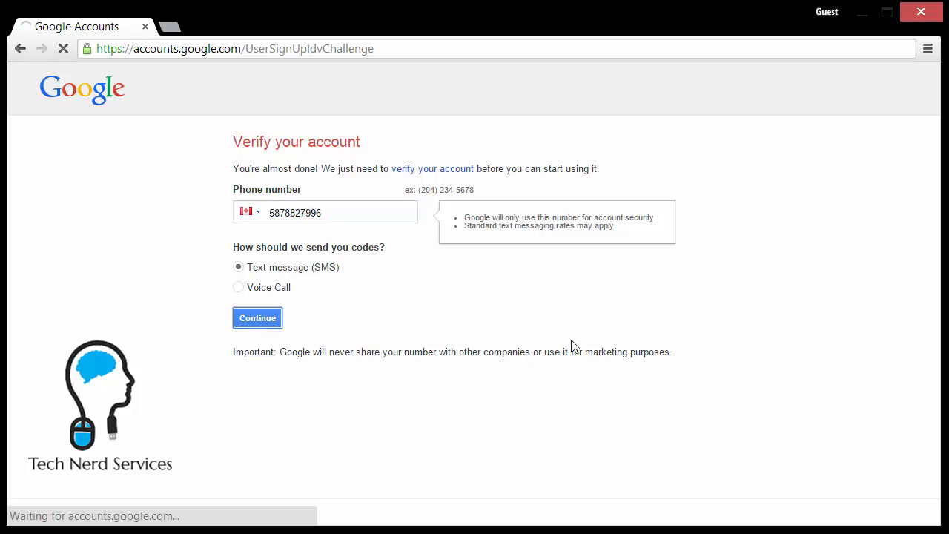
left_click(258, 317)
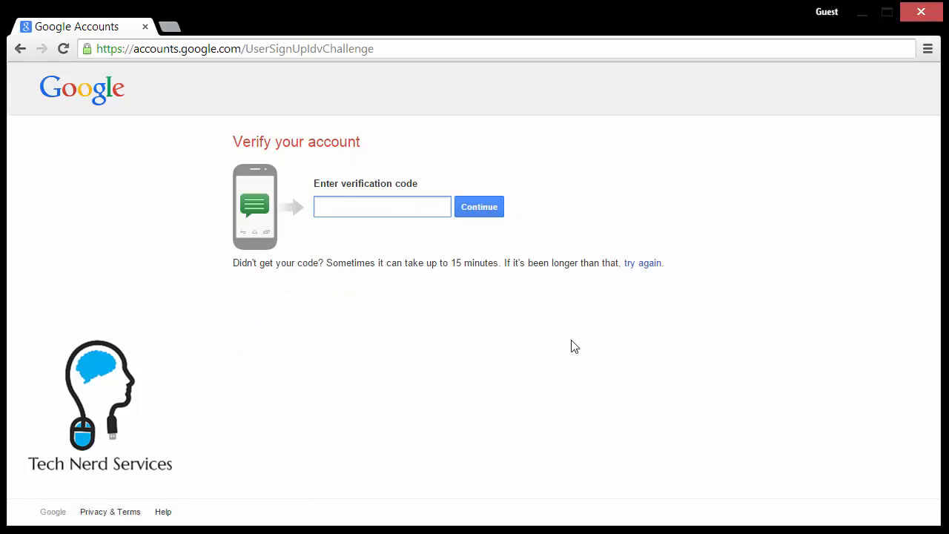
left_click(382, 206)
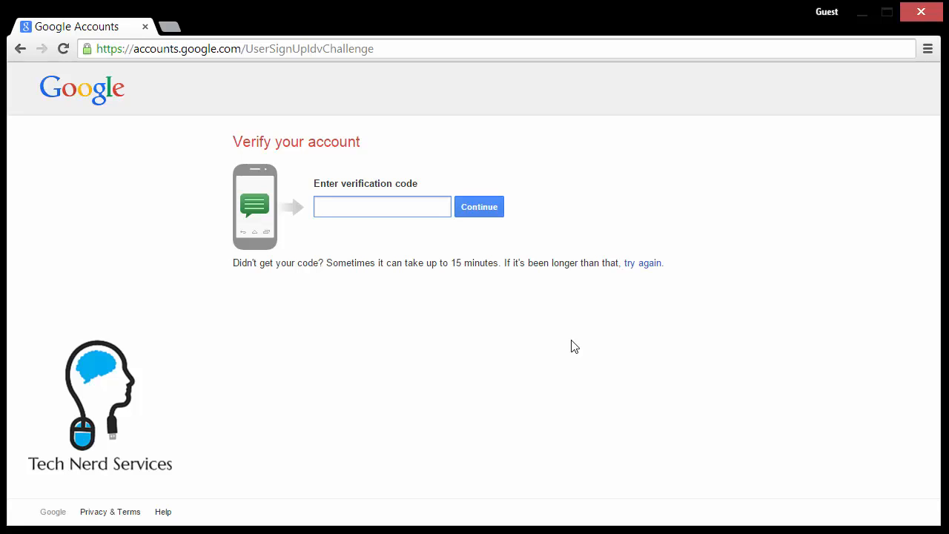
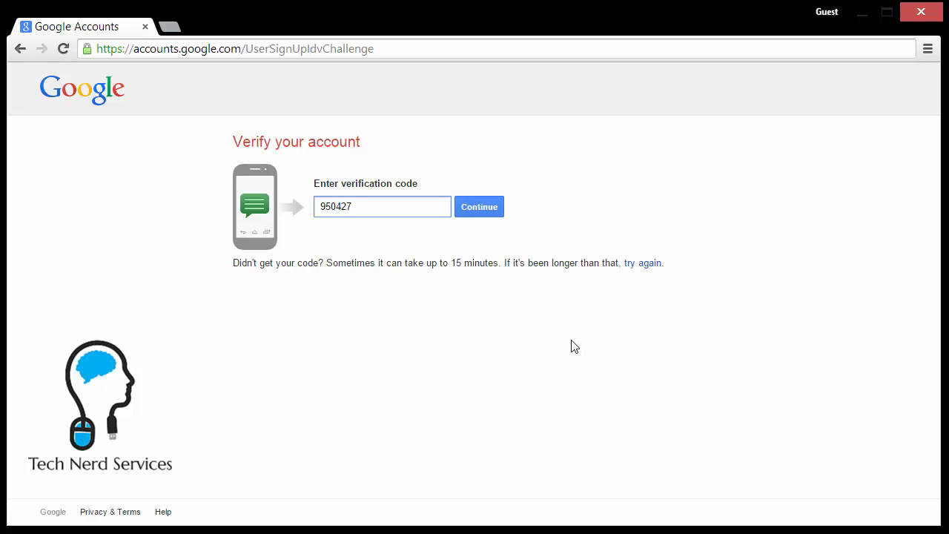
left_click(478, 206)
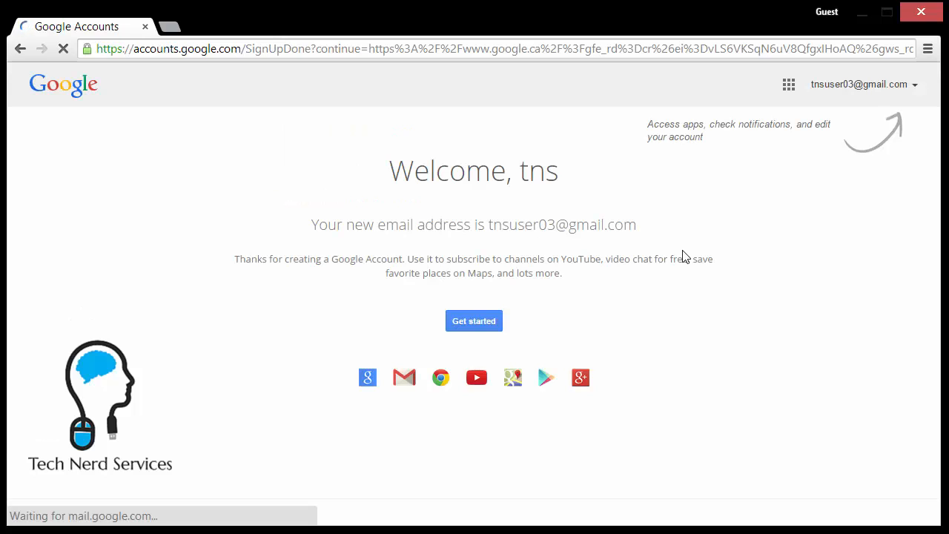
mouse_move(528, 179)
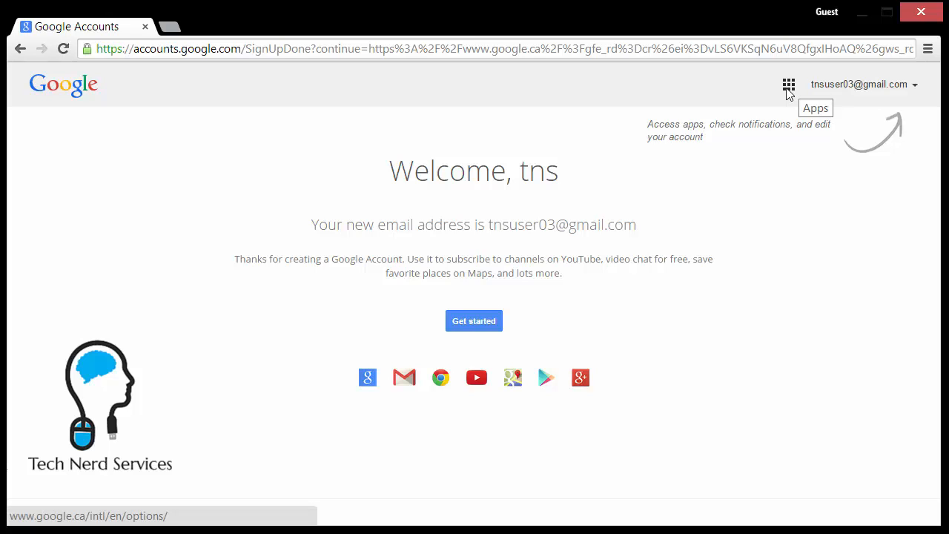
left_click(789, 83)
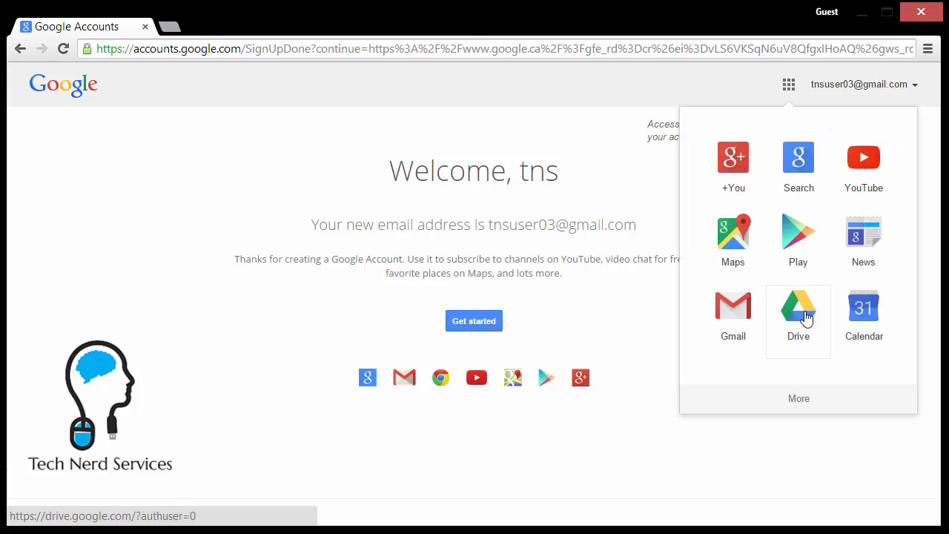
mouse_move(732, 319)
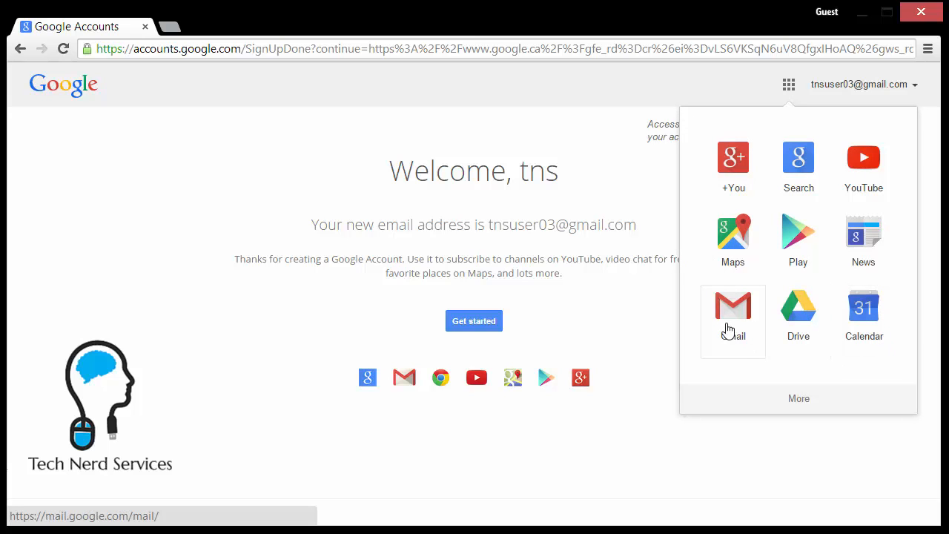
left_click(733, 306)
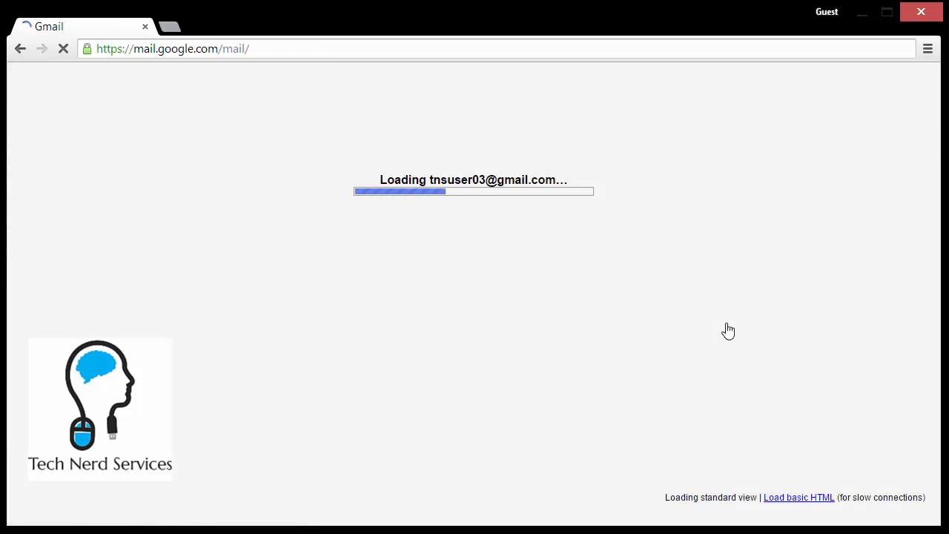